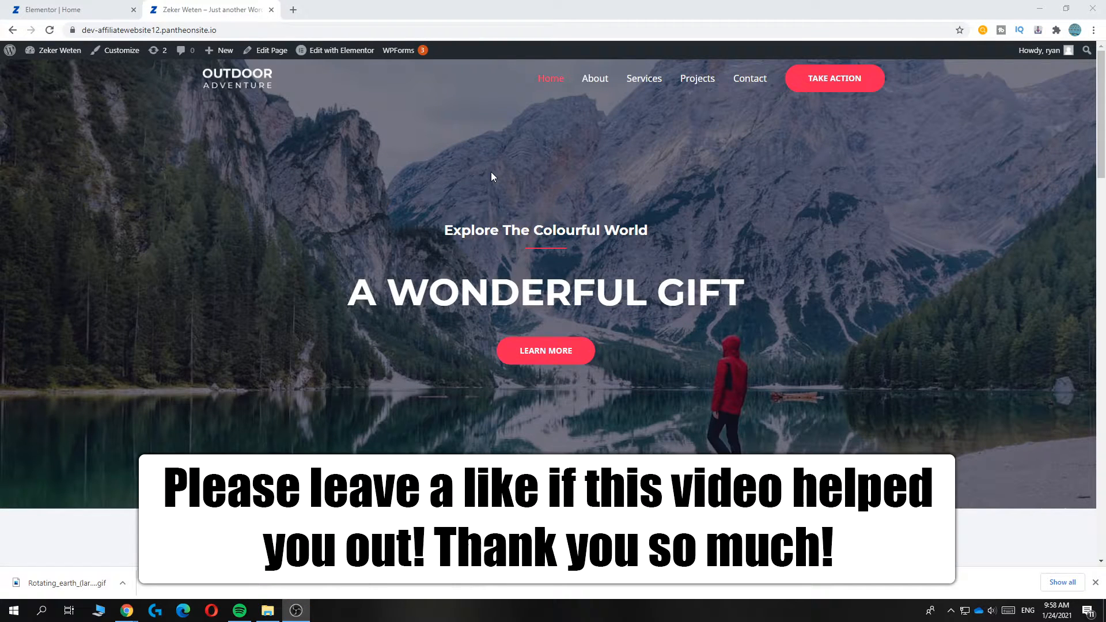
Open the Home page in the Elementor editor.
scroll(down, 3)
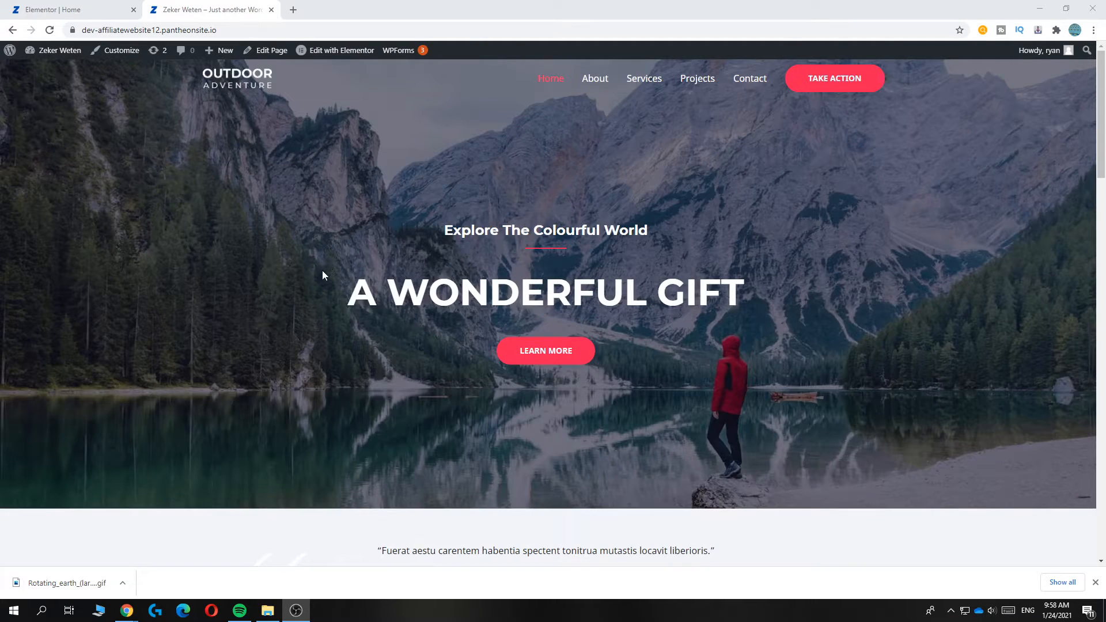
scroll(down, 3)
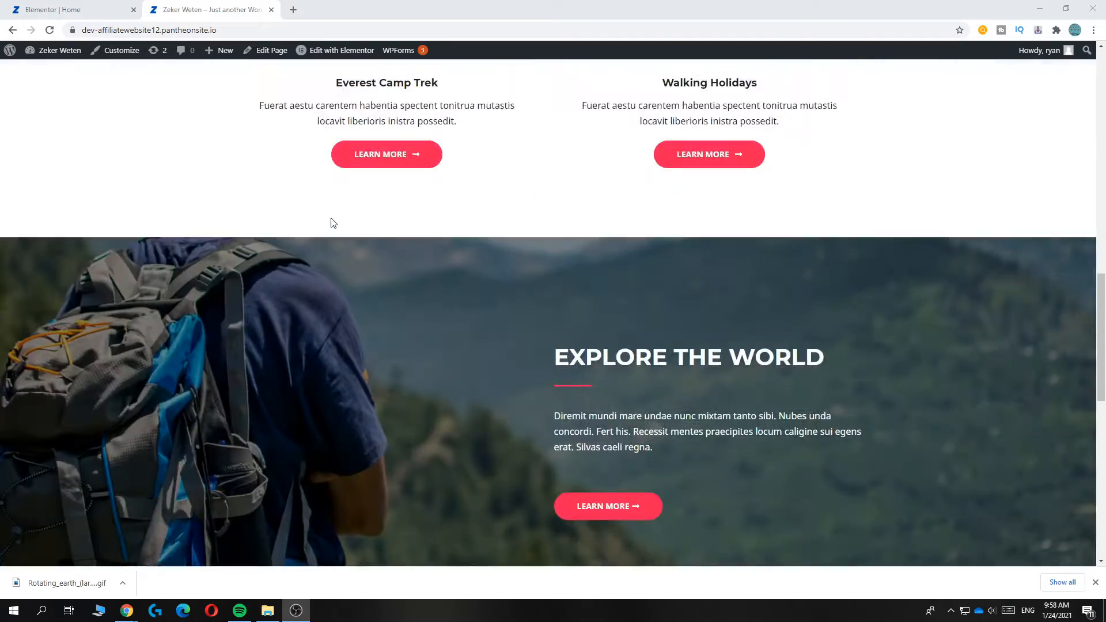
scroll(down, 3)
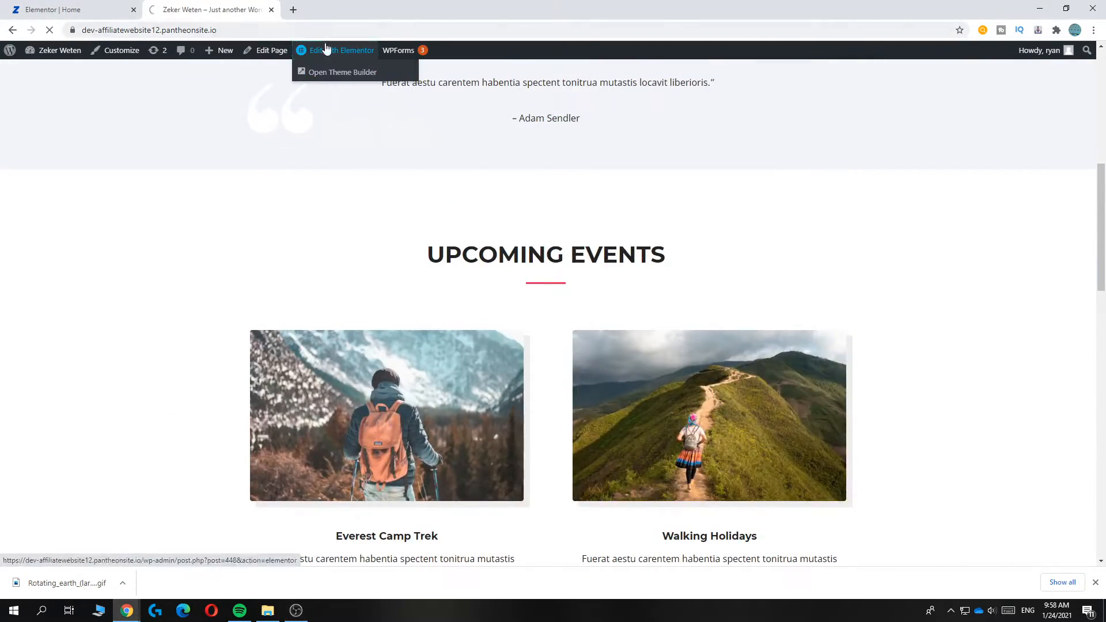
click(337, 50)
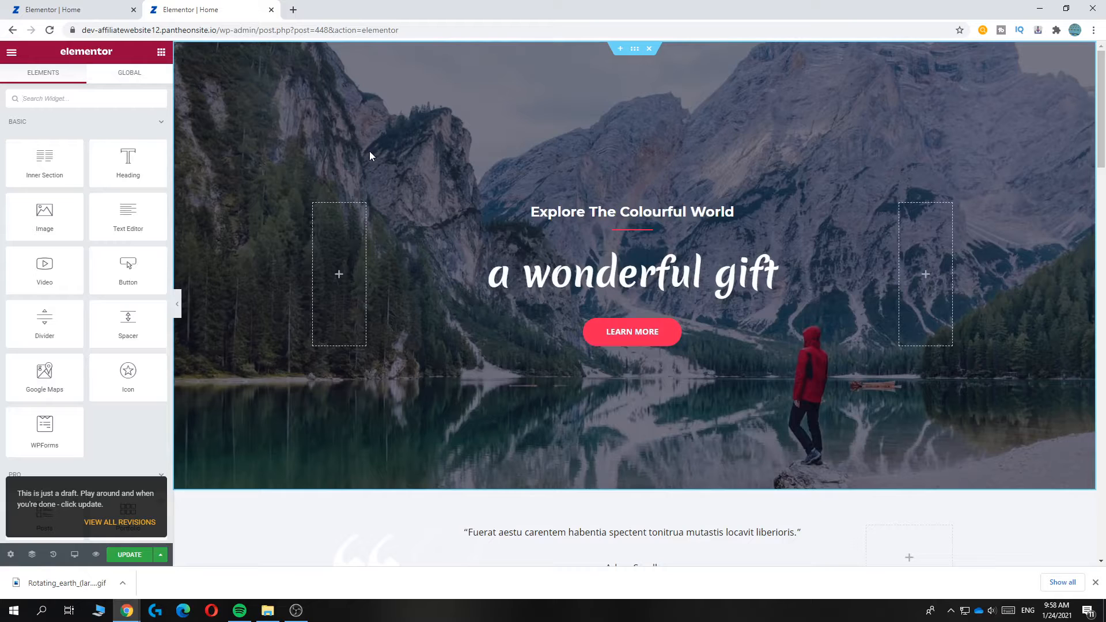
mouse_move(426, 123)
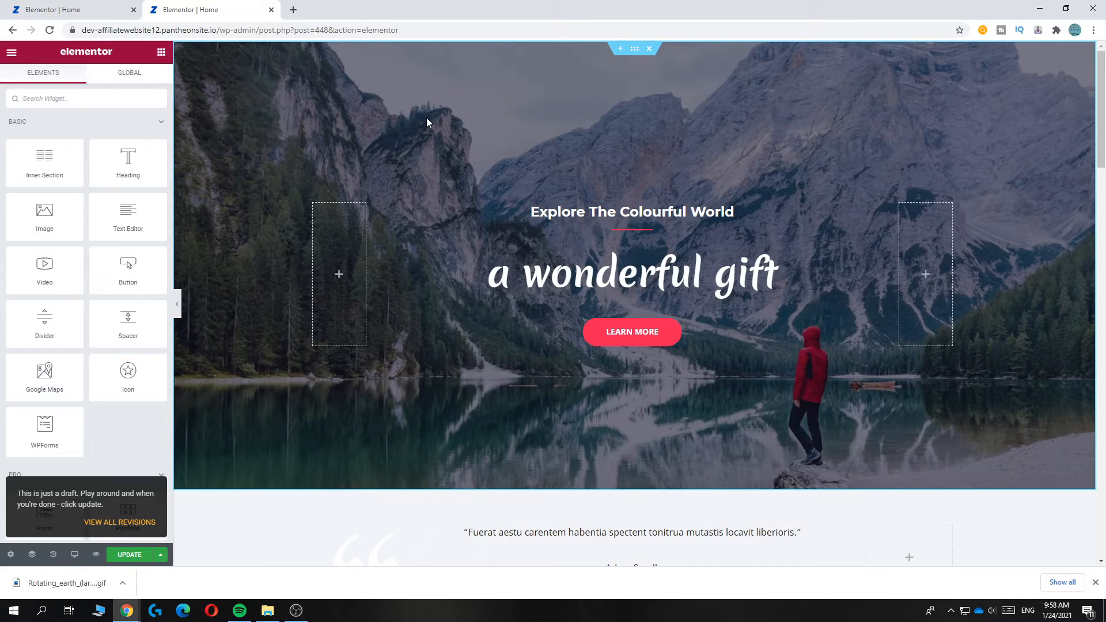
mouse_move(436, 119)
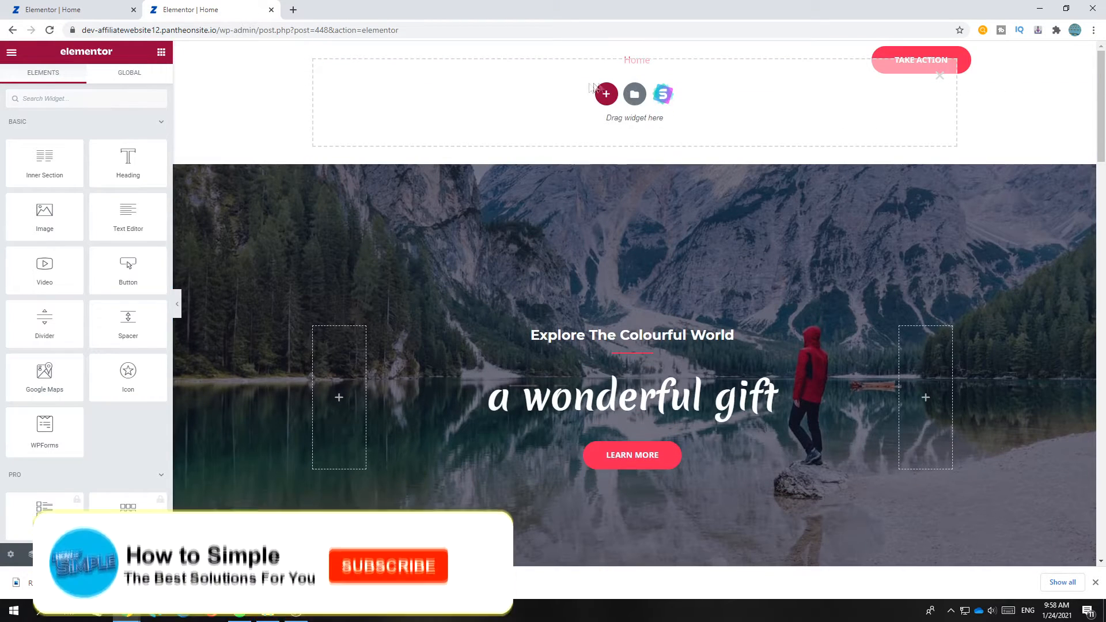
Add then cancel a new section, leaving an empty drop area above the hero.
click(605, 93)
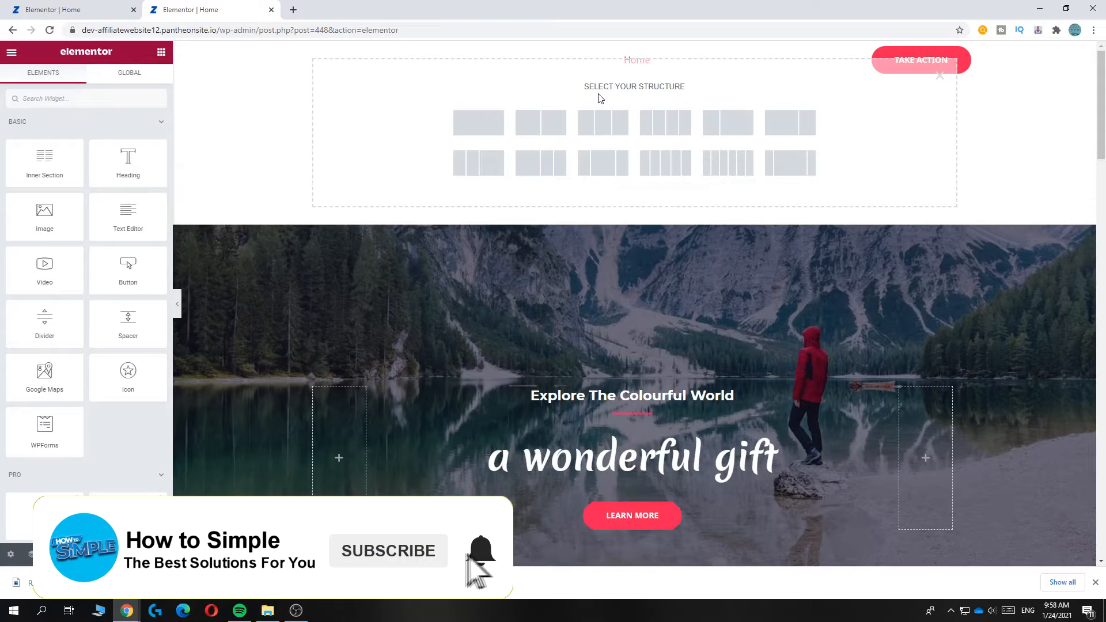
click(939, 76)
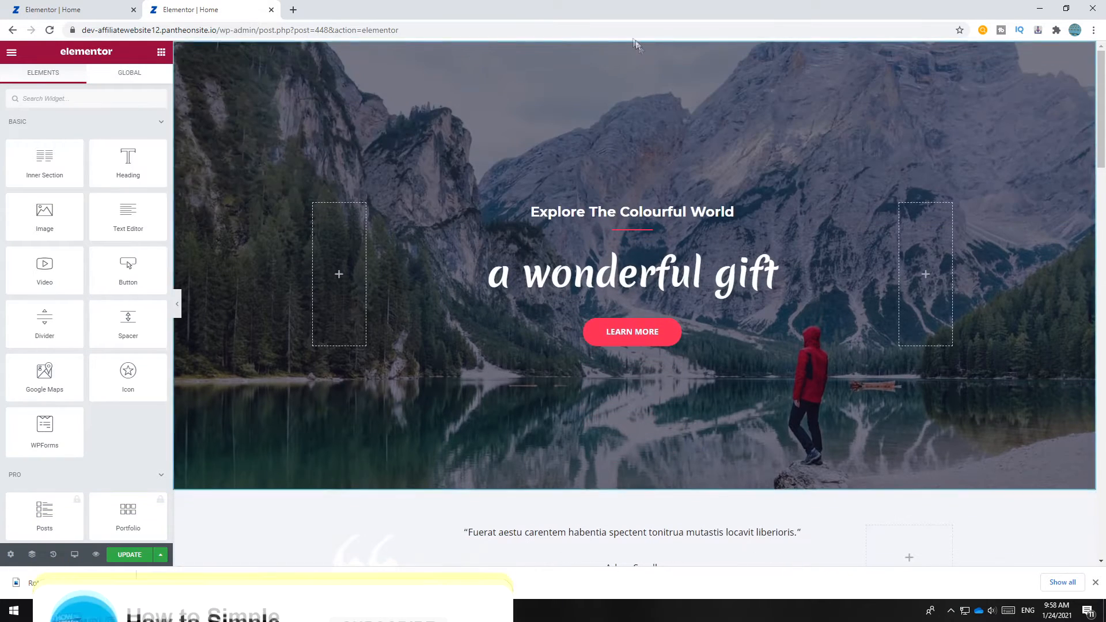
scroll(up, 3)
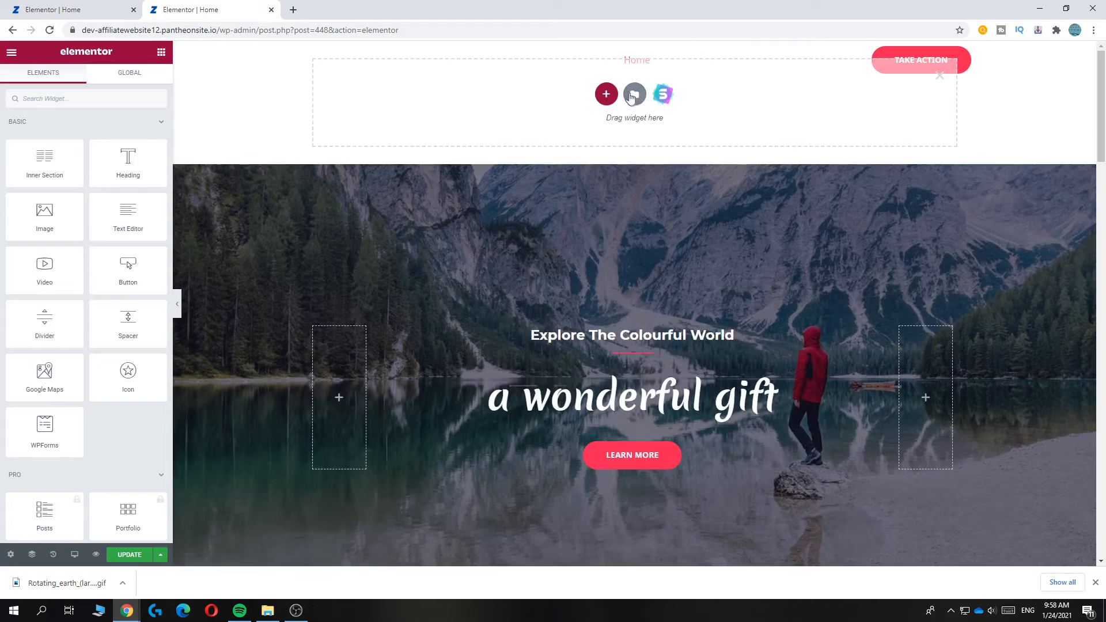
Open the Elementor Library's page templates from the empty drop area.
click(634, 94)
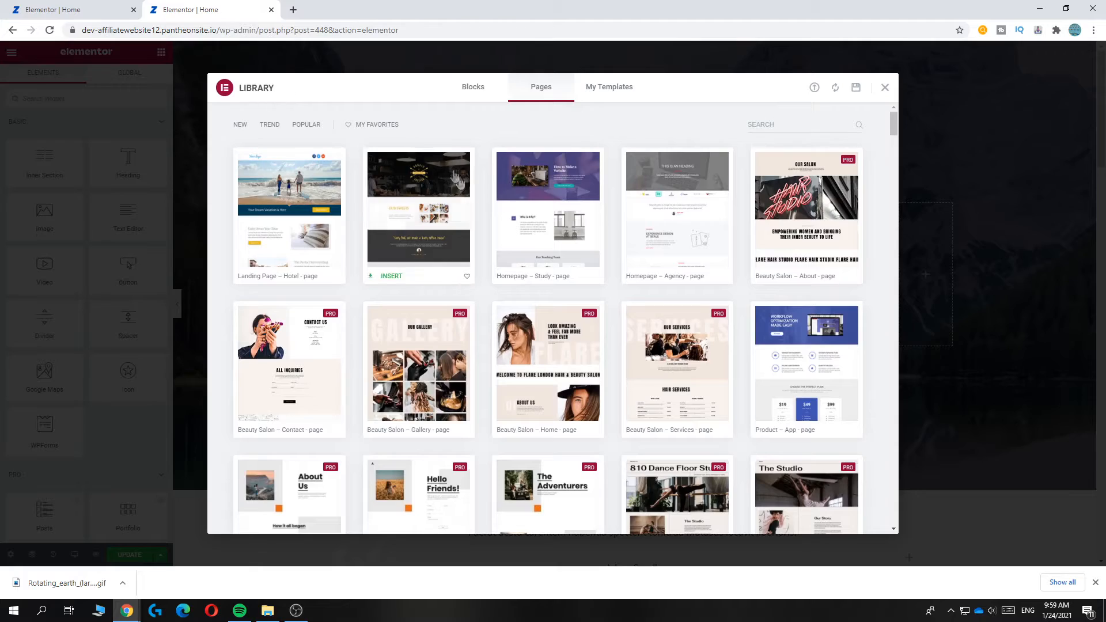
mouse_move(258, 135)
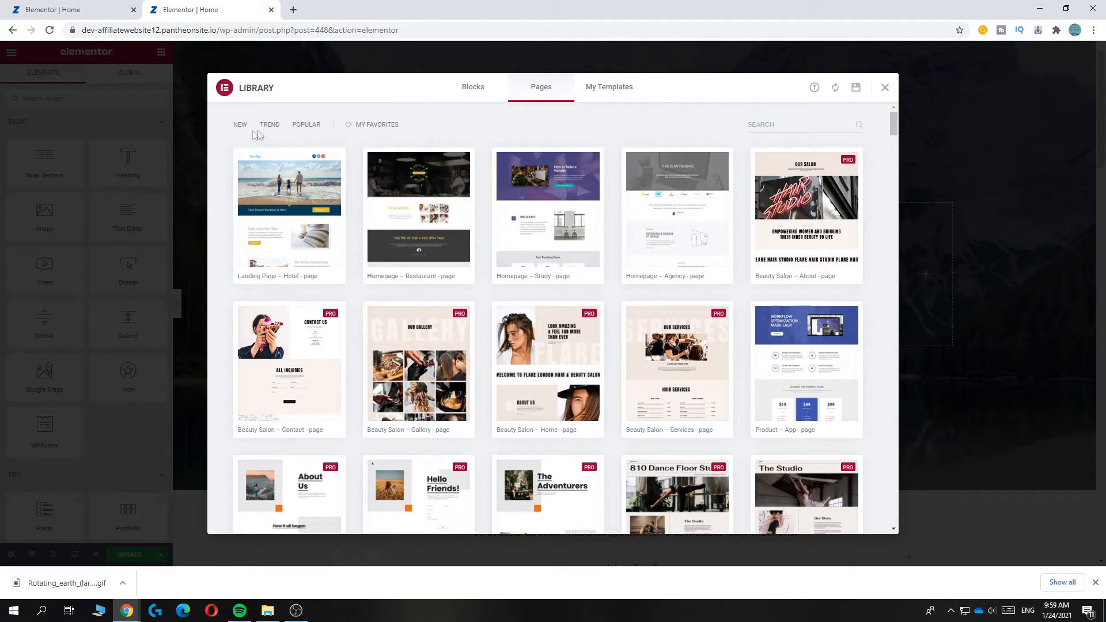
mouse_move(547, 367)
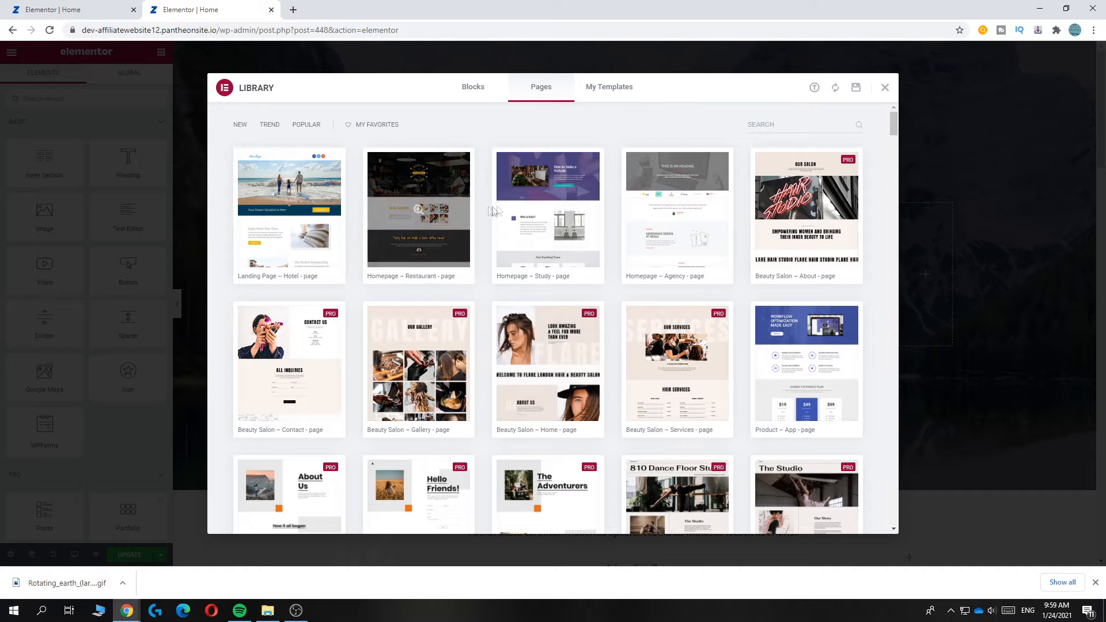
mouse_move(289, 211)
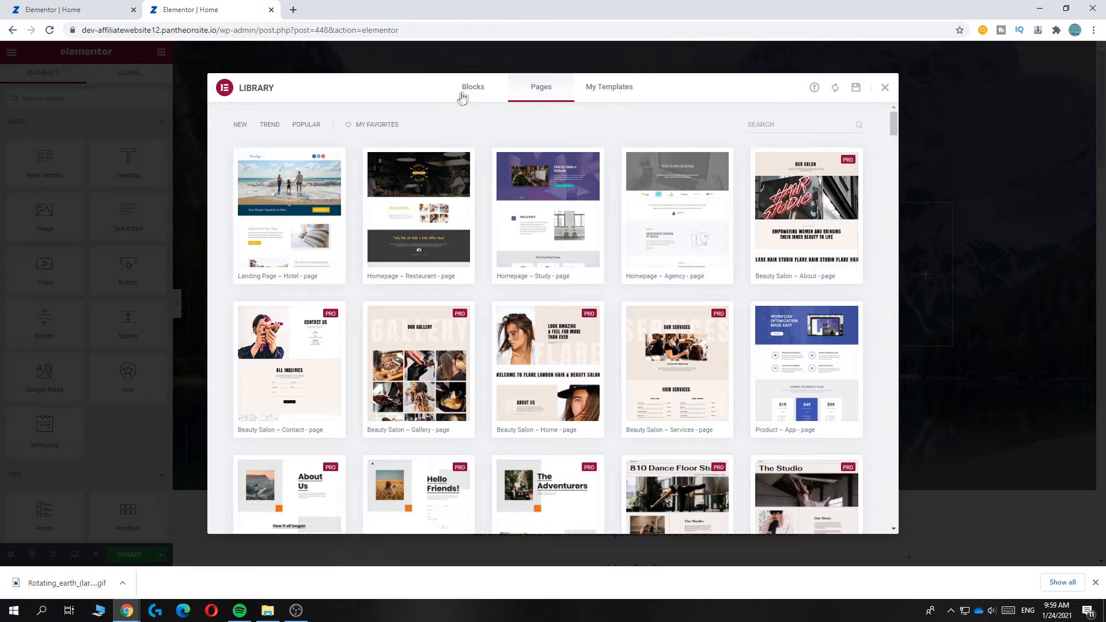
Browse the Blocks tab, return to Pages, and choose to insert Homepage – Study.
click(472, 87)
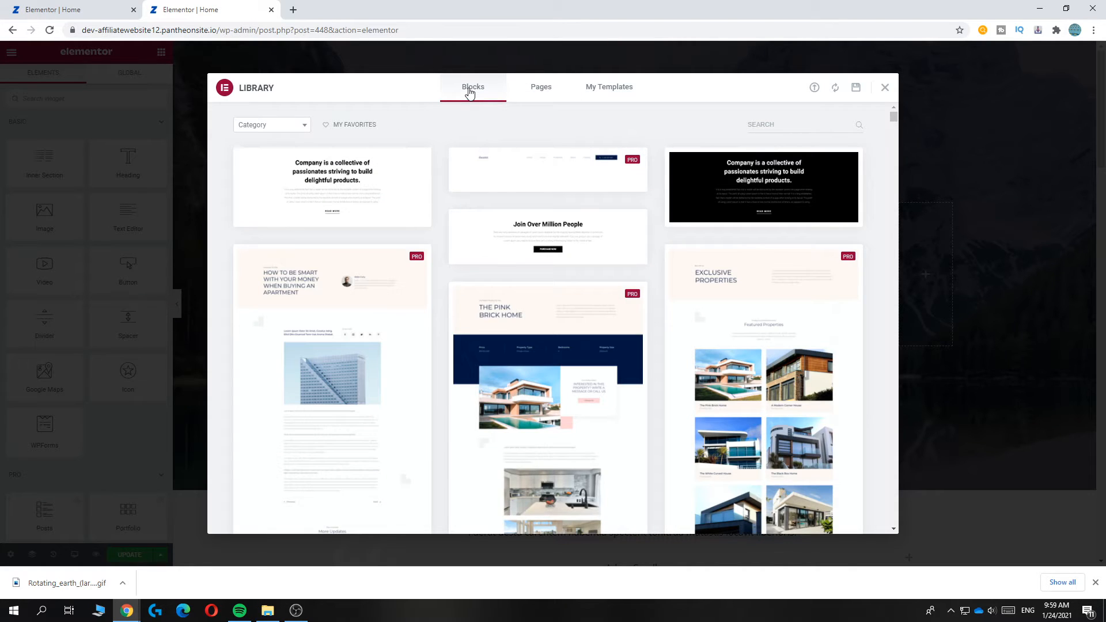
mouse_move(477, 113)
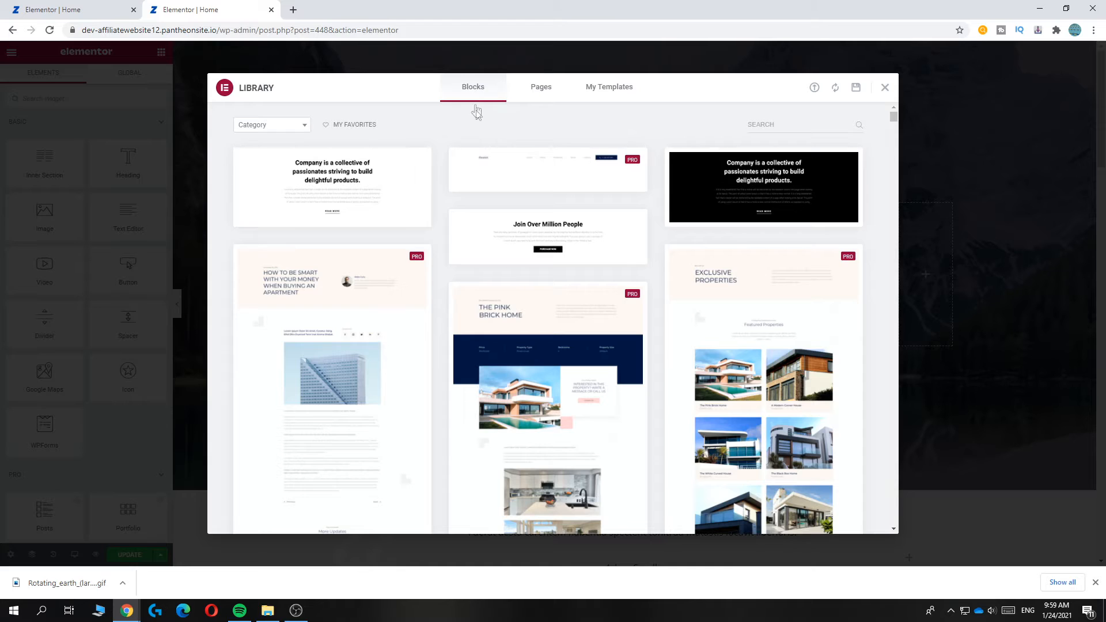
scroll(down, 3)
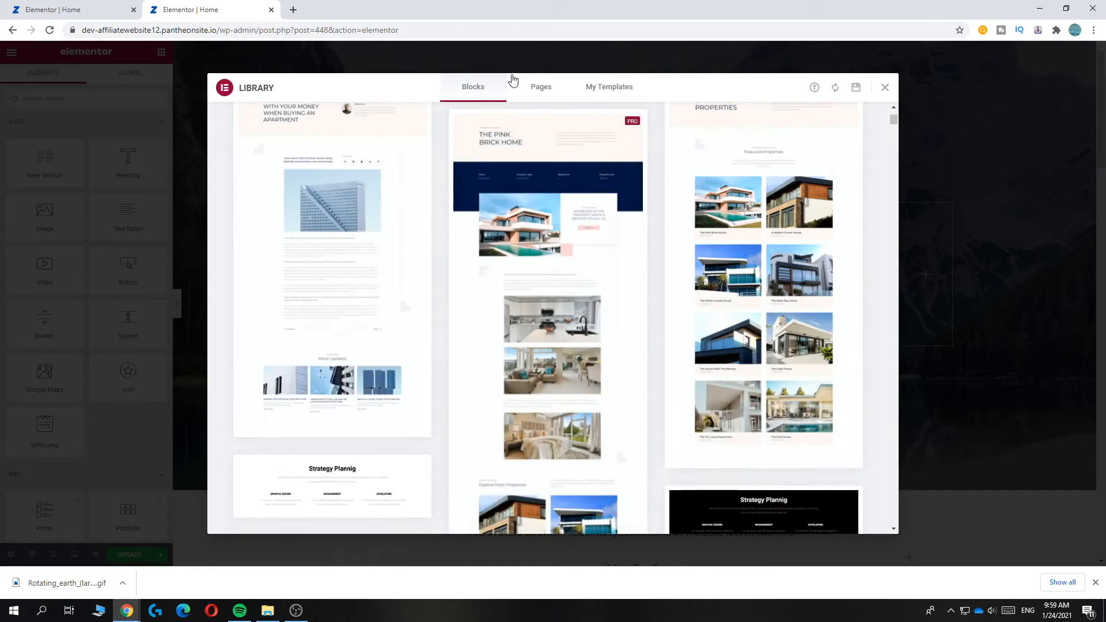
click(540, 87)
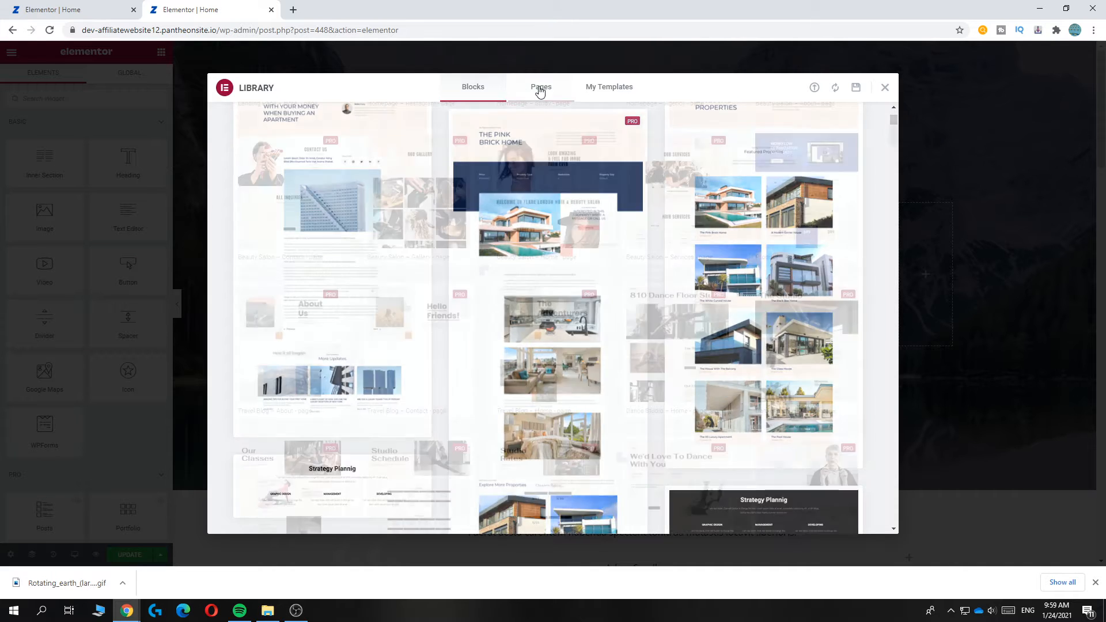
click(541, 85)
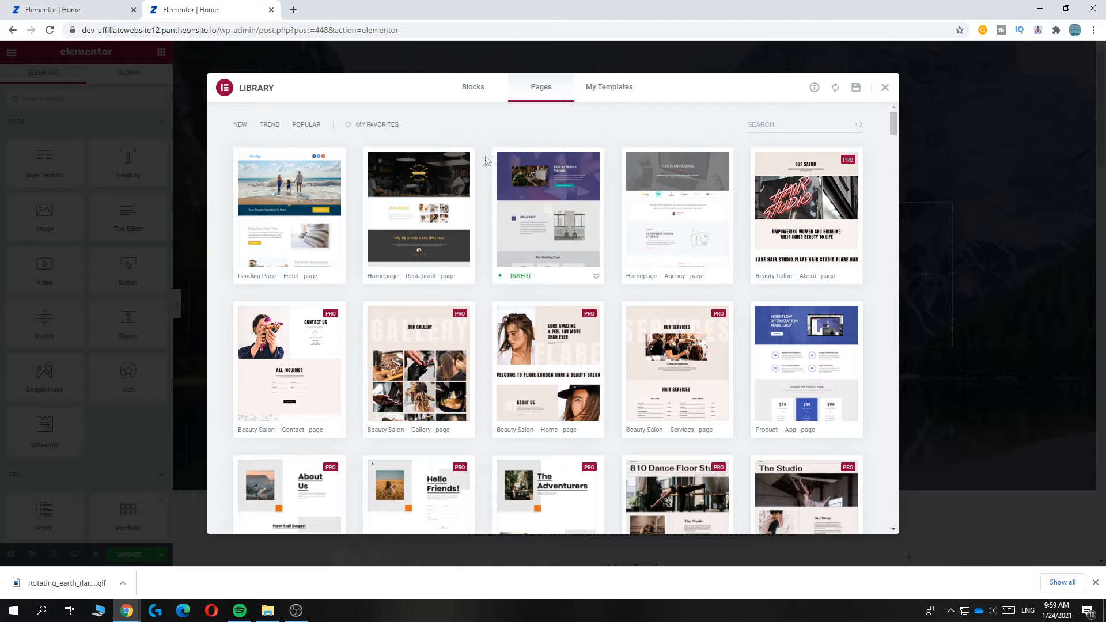
mouse_move(585, 286)
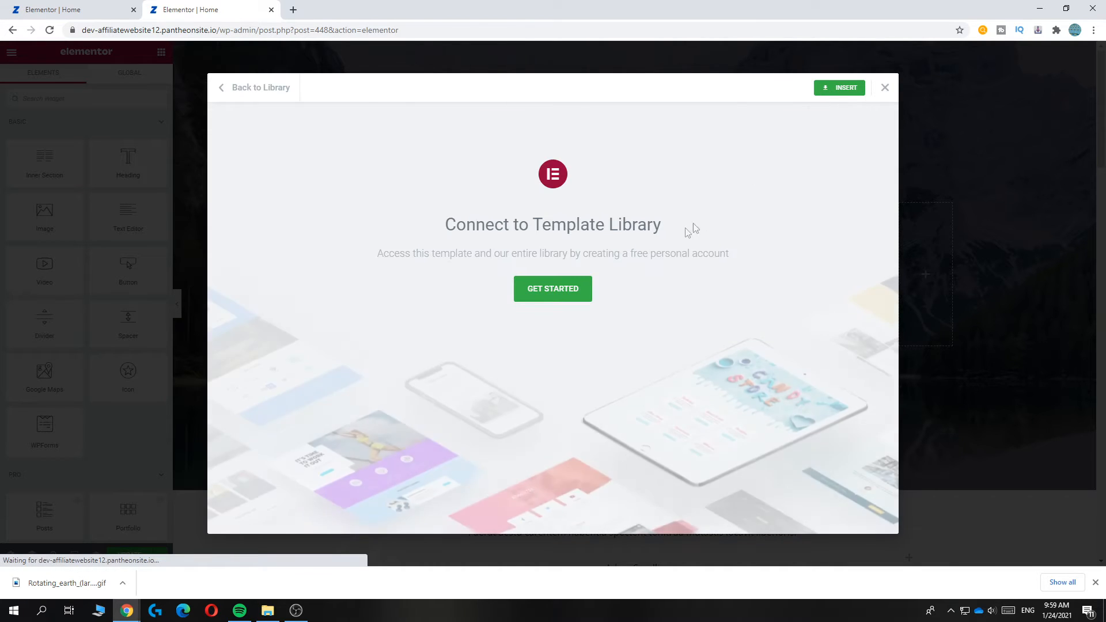
Connect the site to the Elementor Template Library and insert Homepage – Study.
click(553, 289)
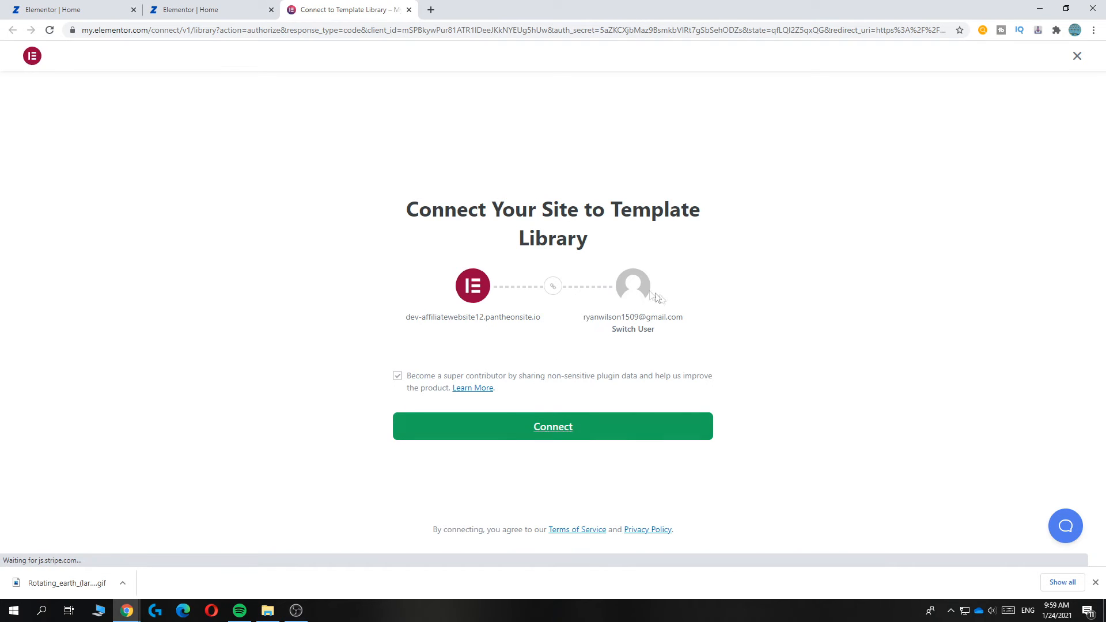
mouse_move(705, 275)
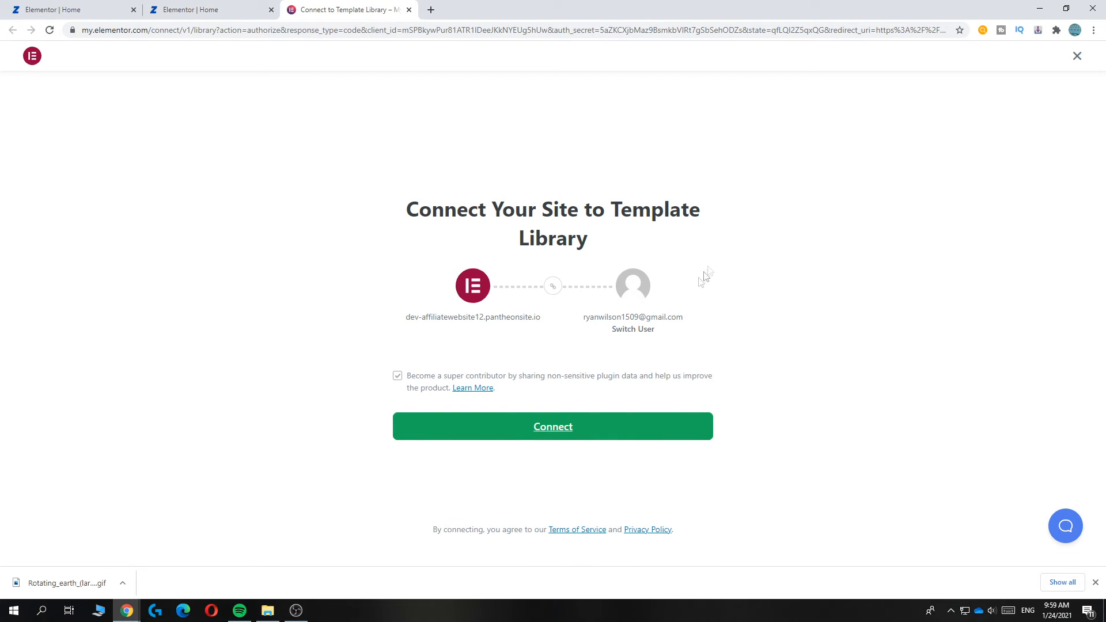
mouse_move(552, 426)
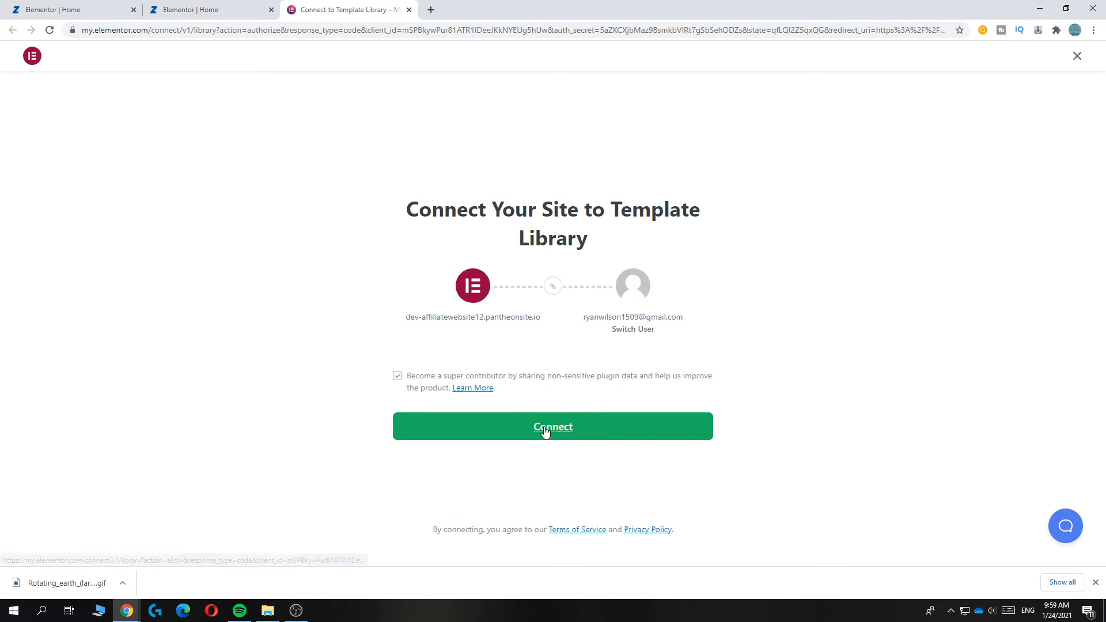
click(552, 427)
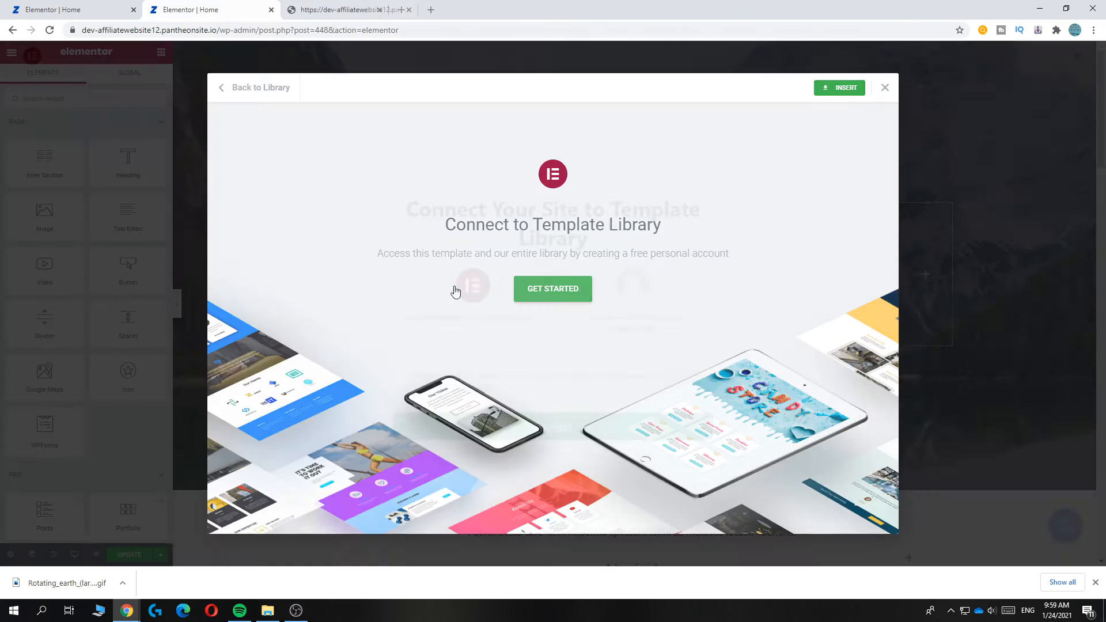
click(552, 288)
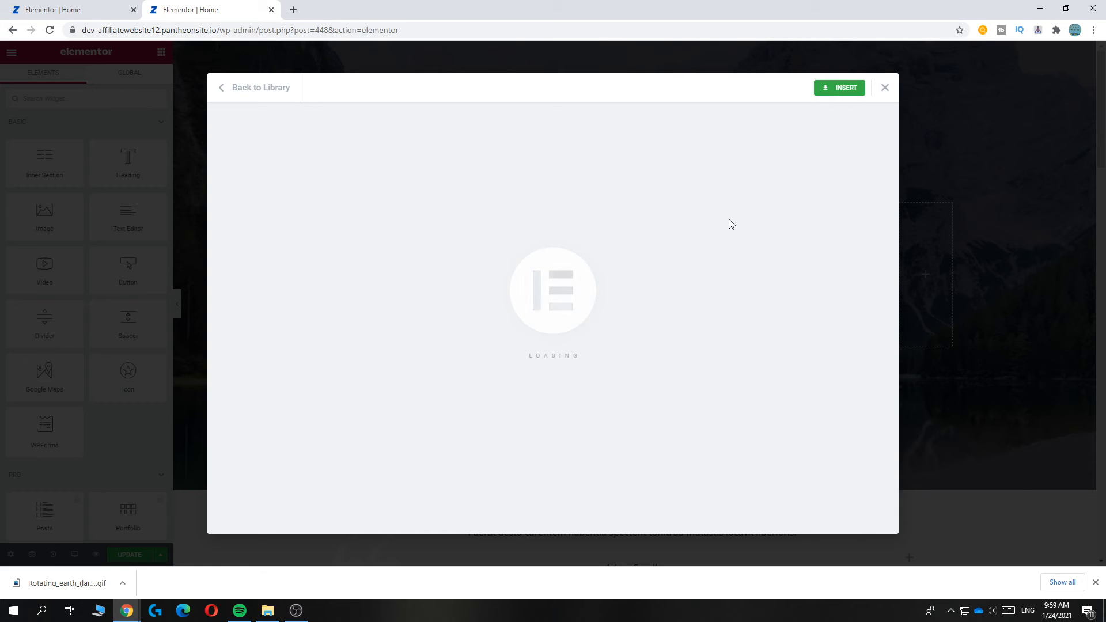
mouse_move(526, 361)
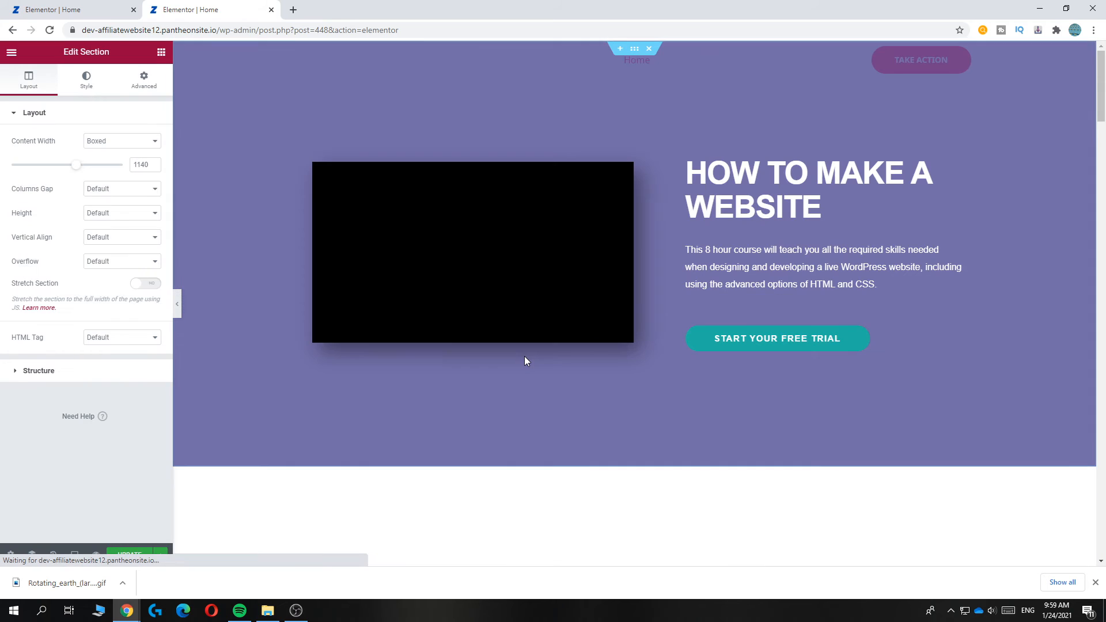
scroll(down, 3)
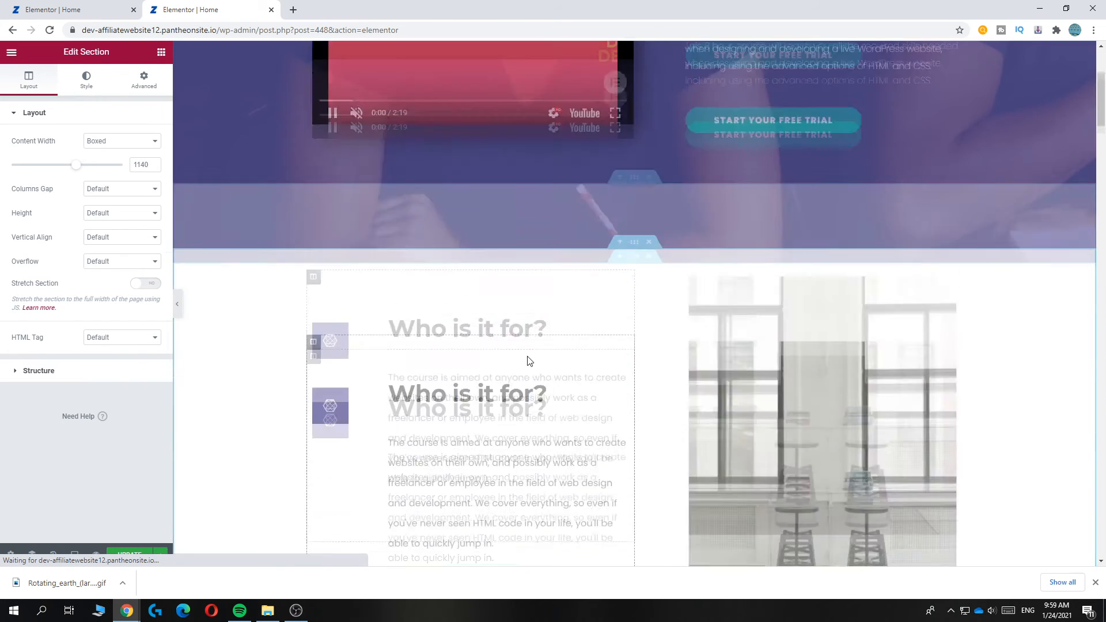
scroll(up, 3)
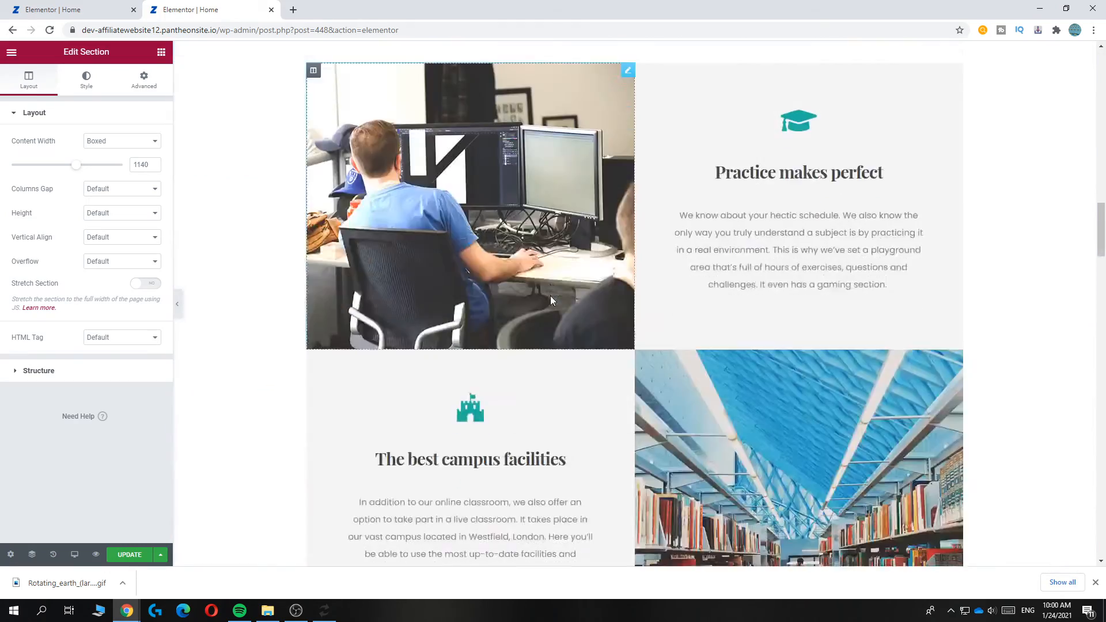
scroll(down, 3)
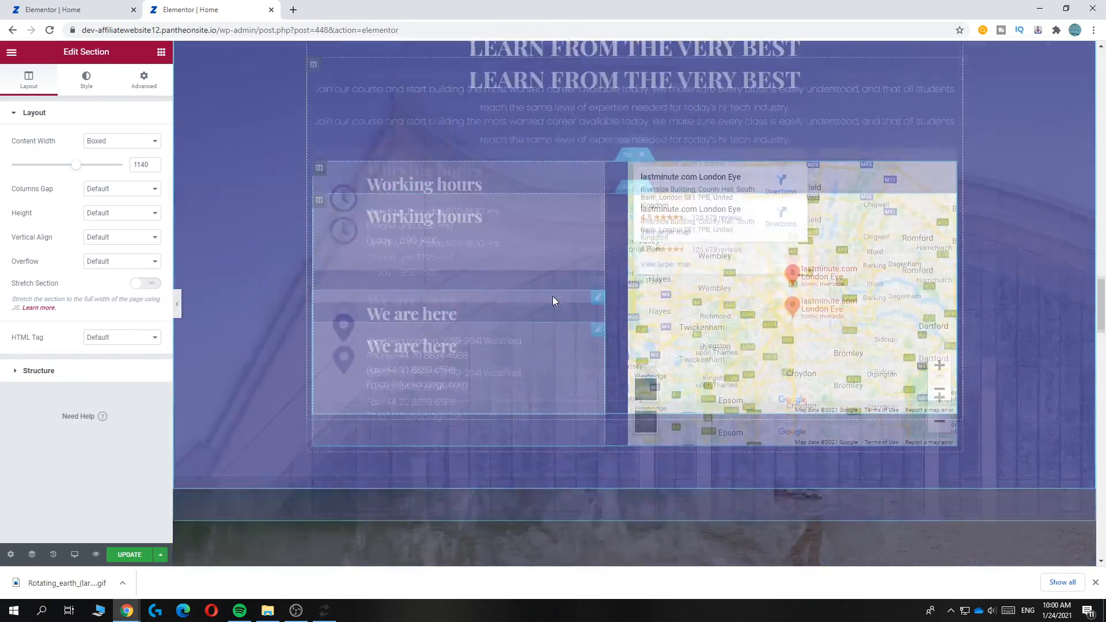